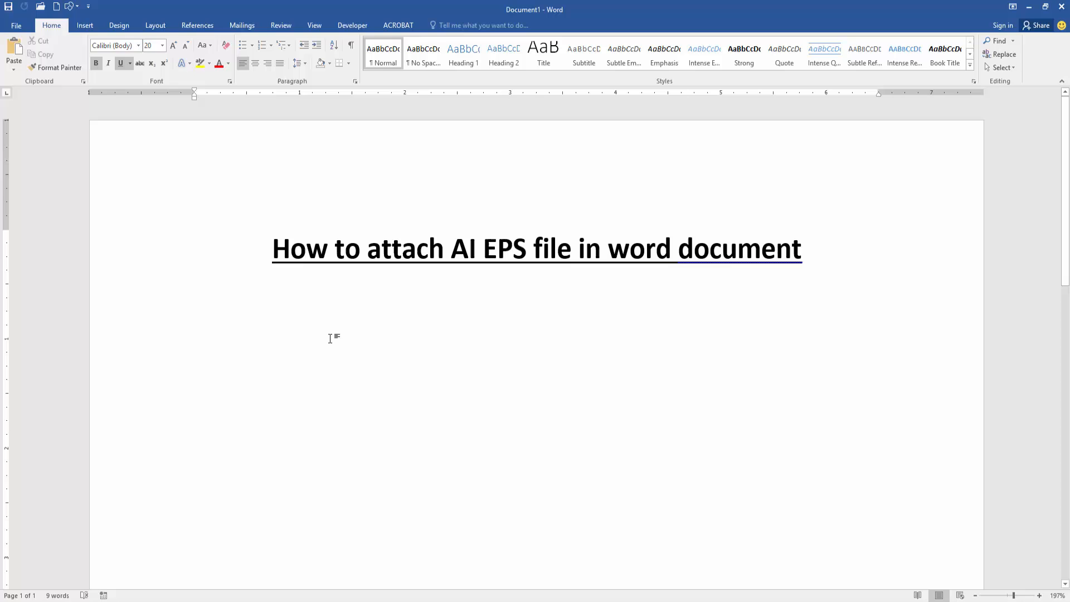
# Open the Object dialog from the Insert tab's Text group.
pyautogui.click(84, 25)
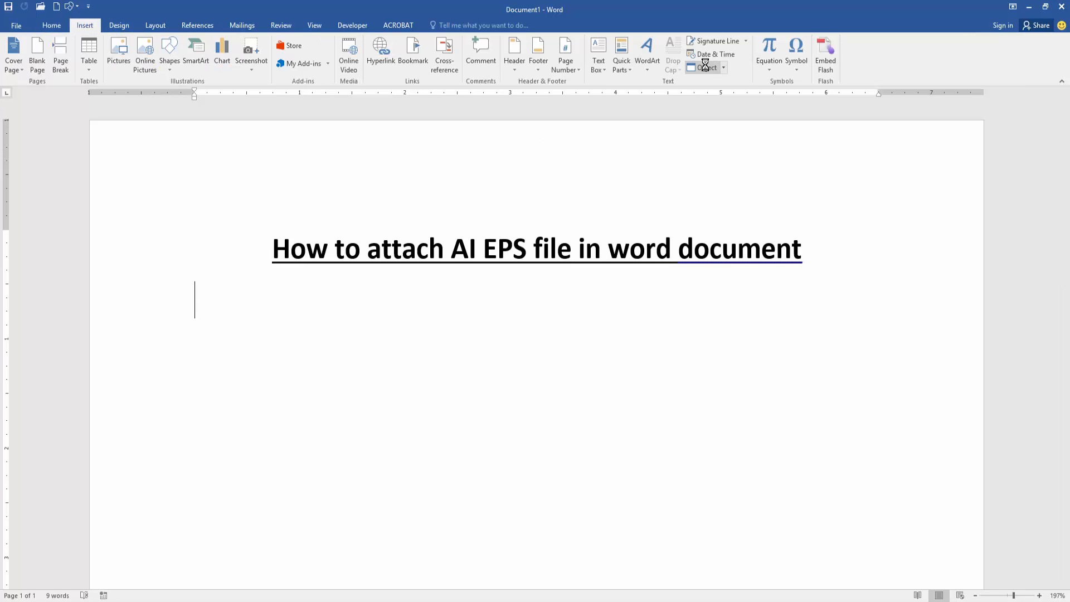
pyautogui.click(703, 67)
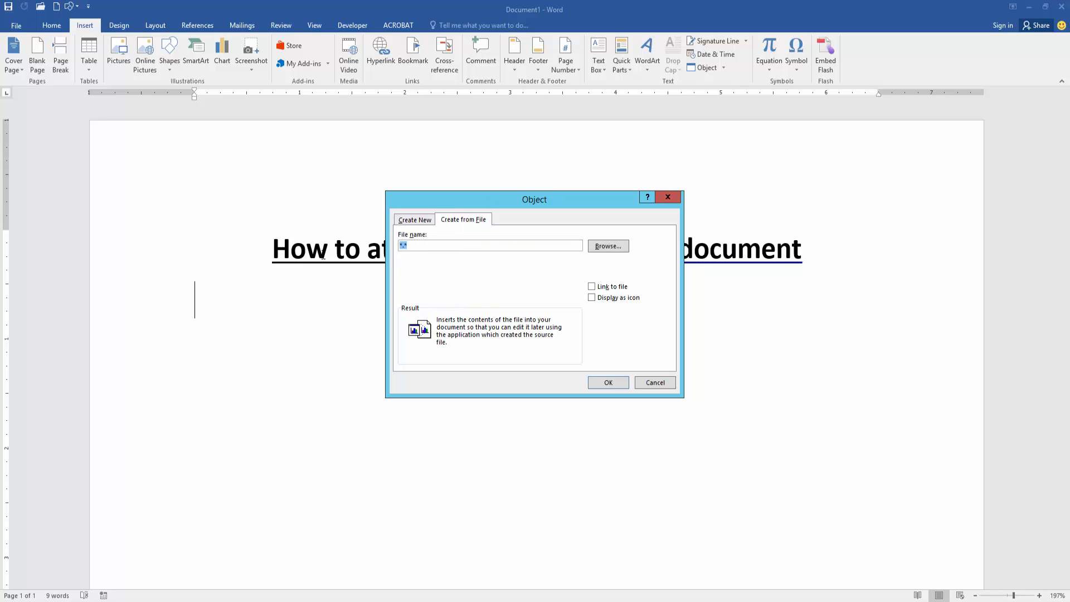
# Enter 'Ai file' as the file name and browse for the file to embed.
pyautogui.write('AI')
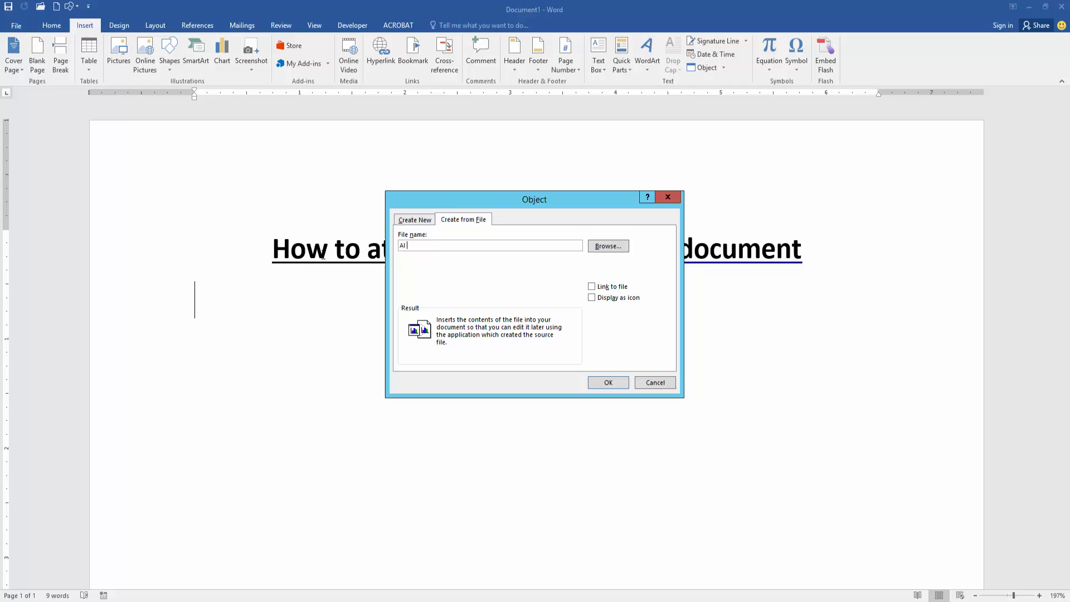
pyautogui.write('o')
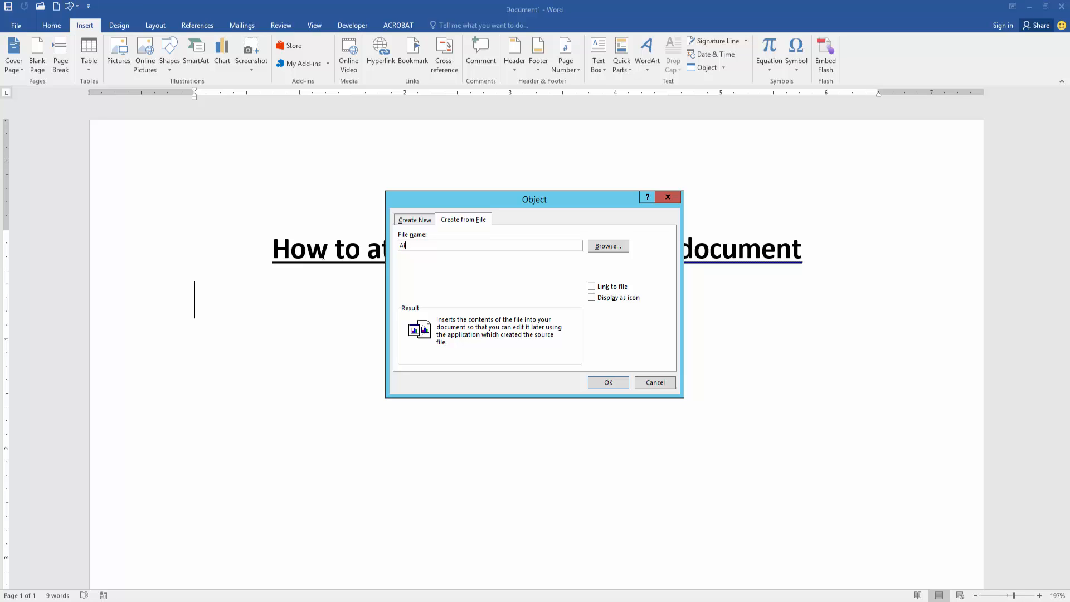
pyautogui.write('file')
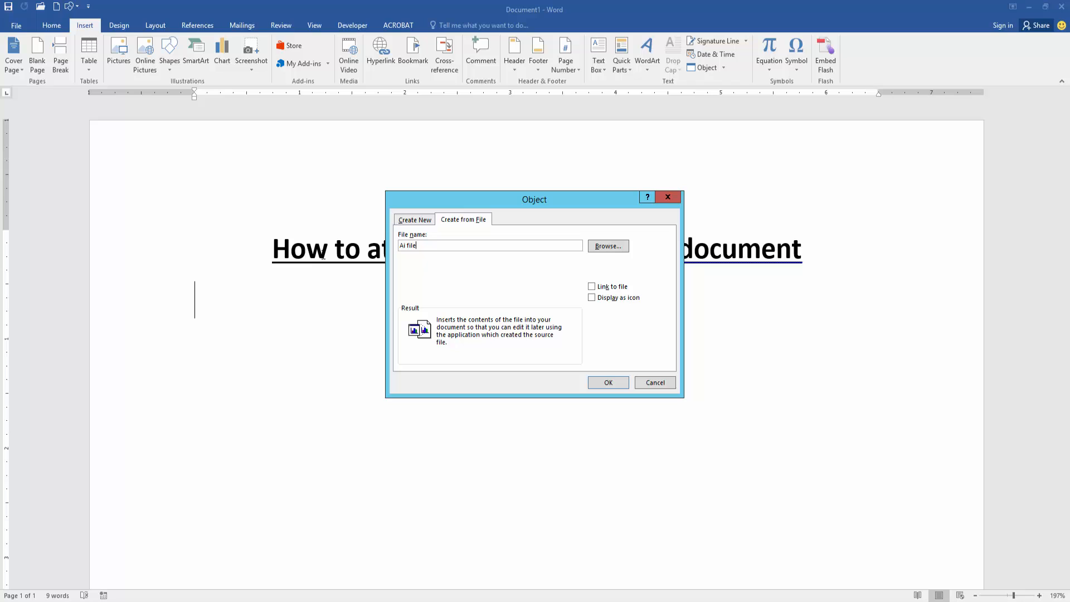
pyautogui.click(605, 245)
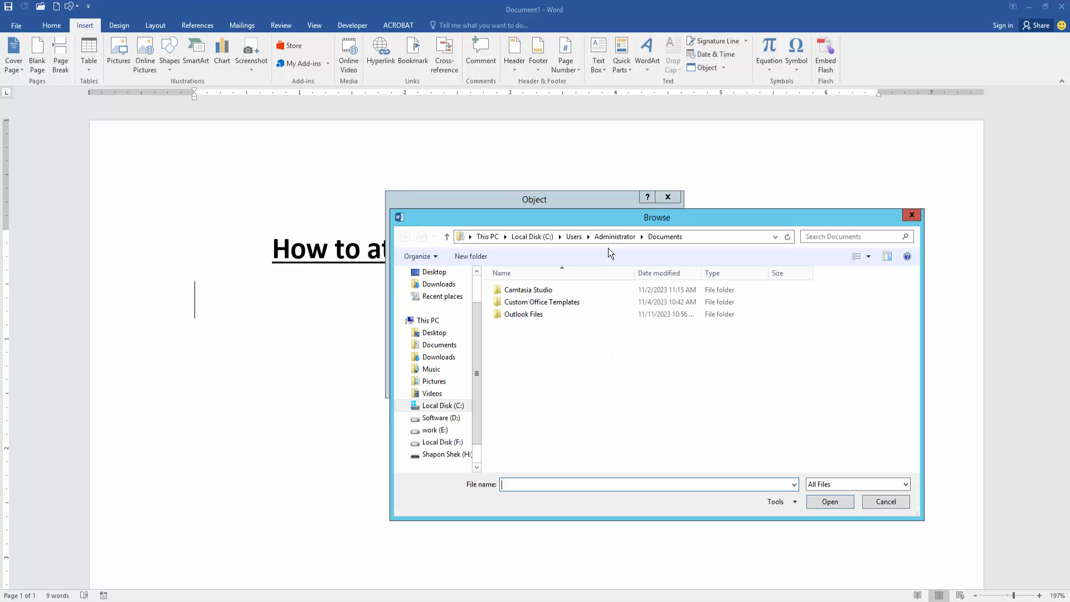
# Choose 2893676.ai from the Desktop as the object's source file.
pyautogui.click(434, 271)
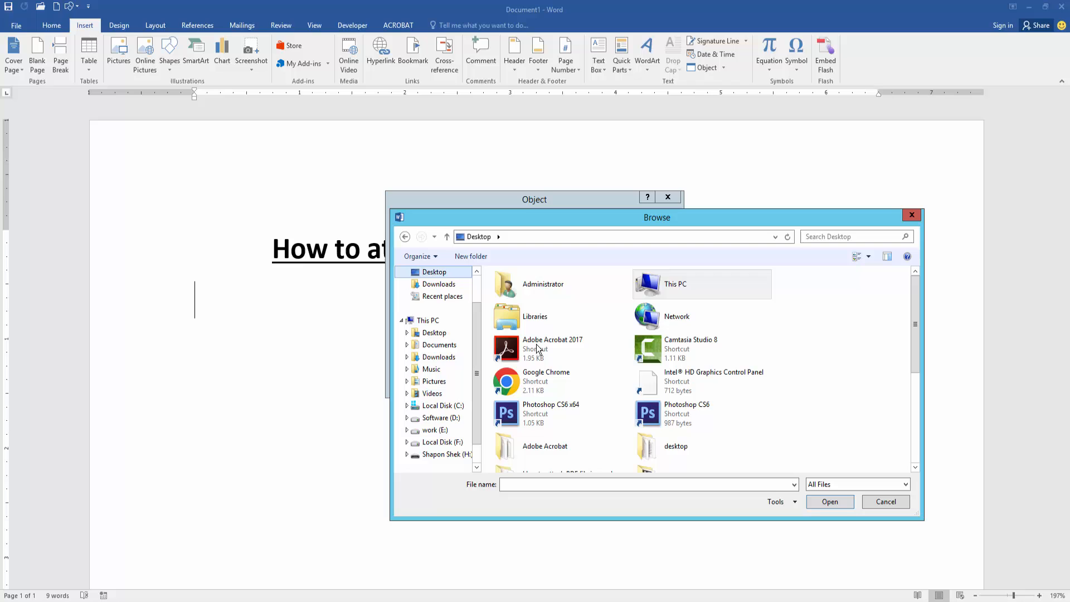
pyautogui.scroll(-3)
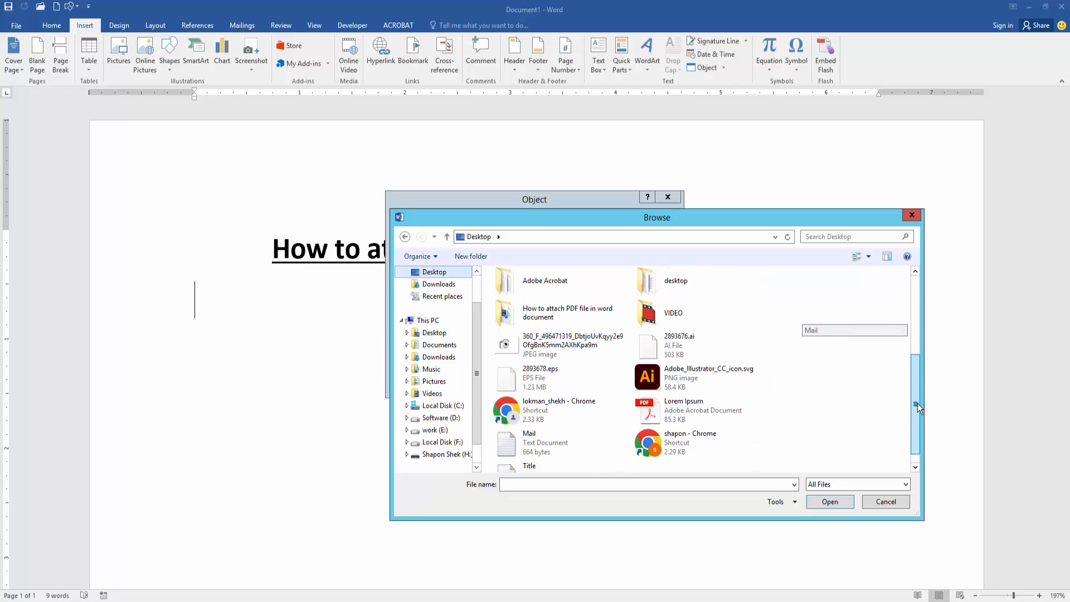
pyautogui.click(678, 327)
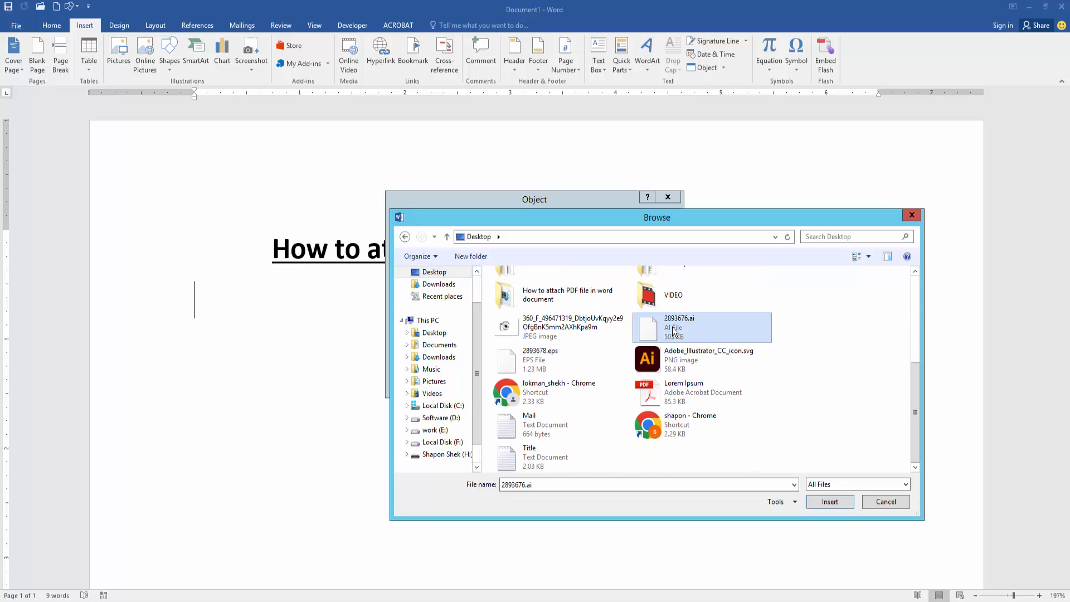
pyautogui.click(829, 502)
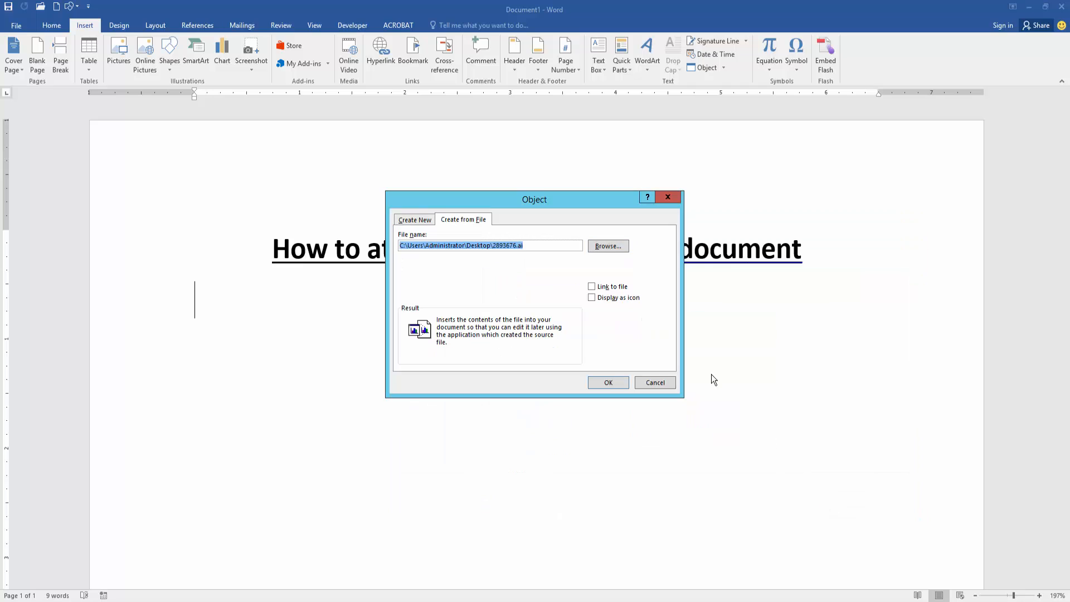
# Enable Link to file and Display as icon, and open Change Icon.
pyautogui.click(591, 286)
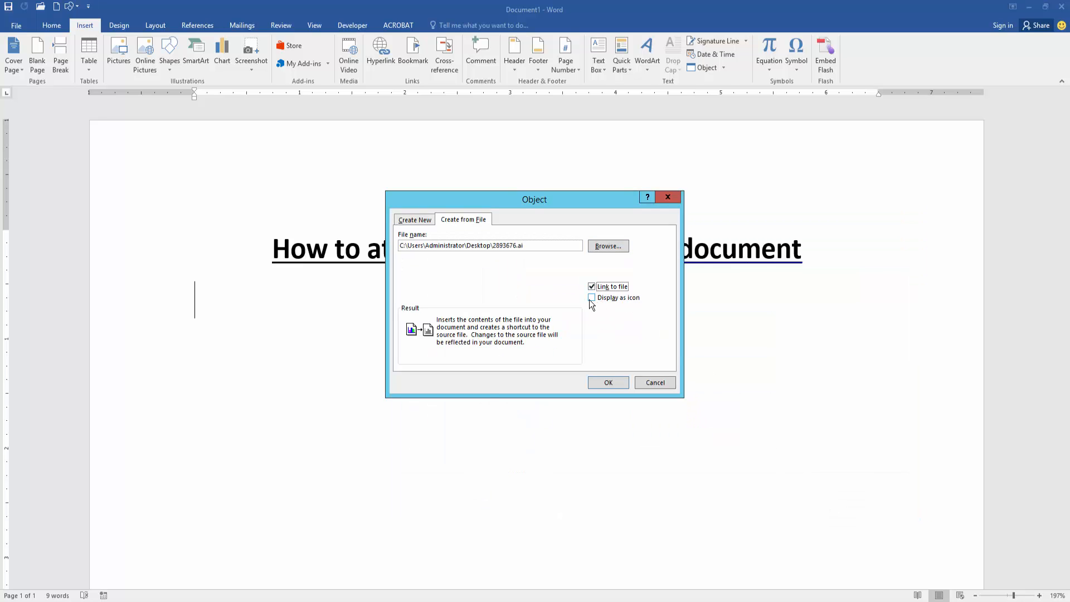
pyautogui.click(592, 297)
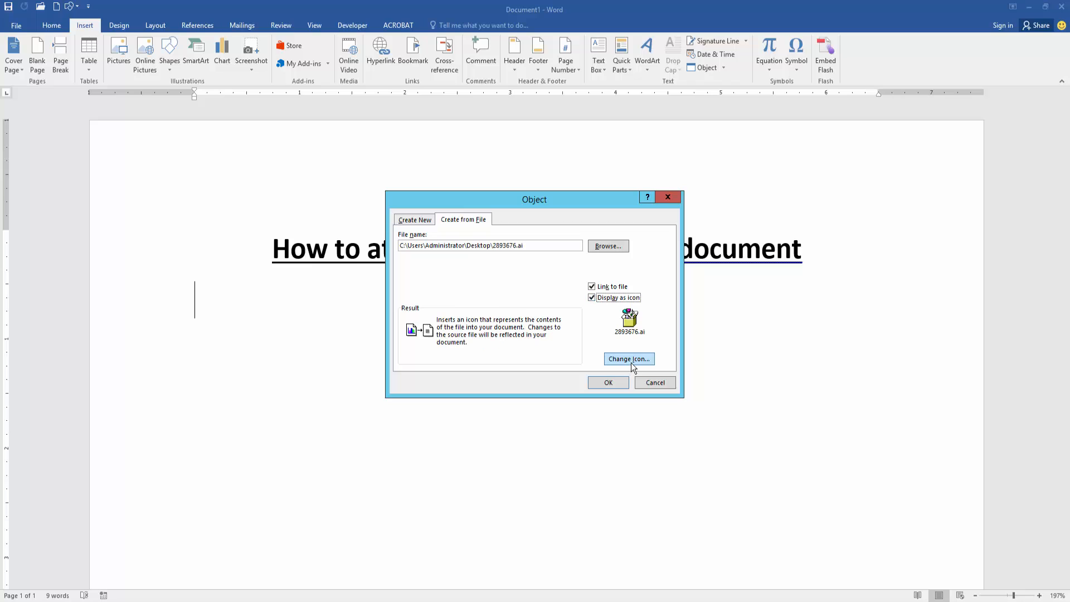
pyautogui.click(627, 358)
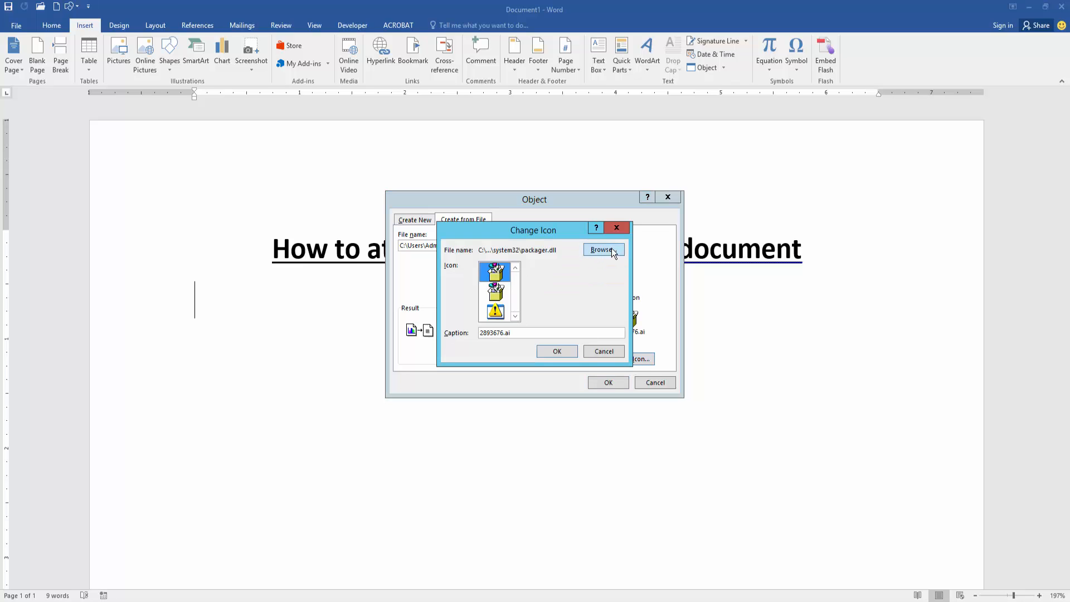
# Browse the Desktop for a different icon source for the 2893676.ai object.
pyautogui.click(603, 250)
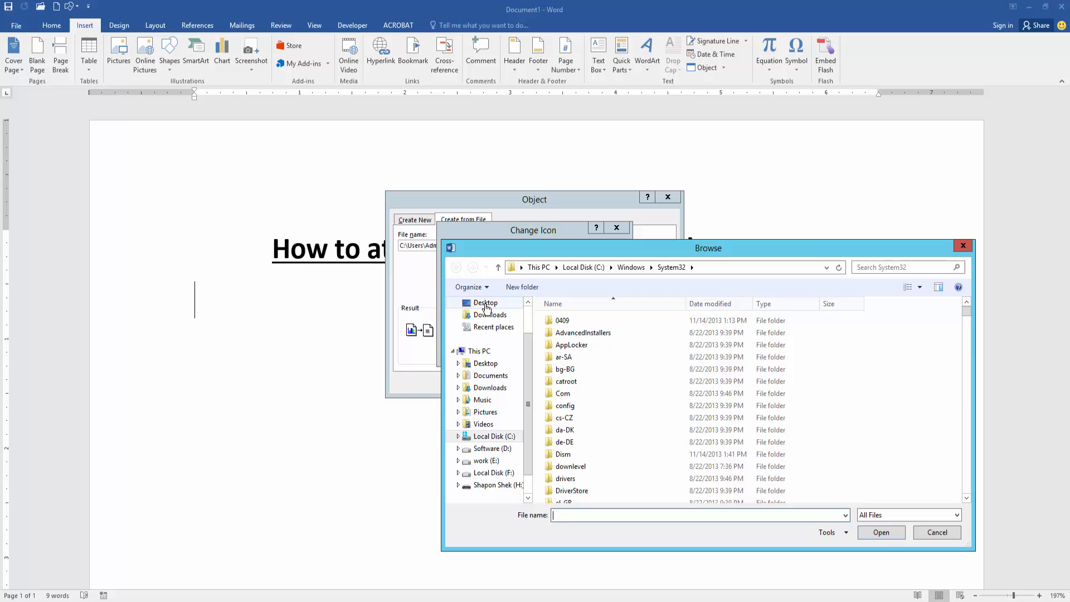
pyautogui.click(486, 302)
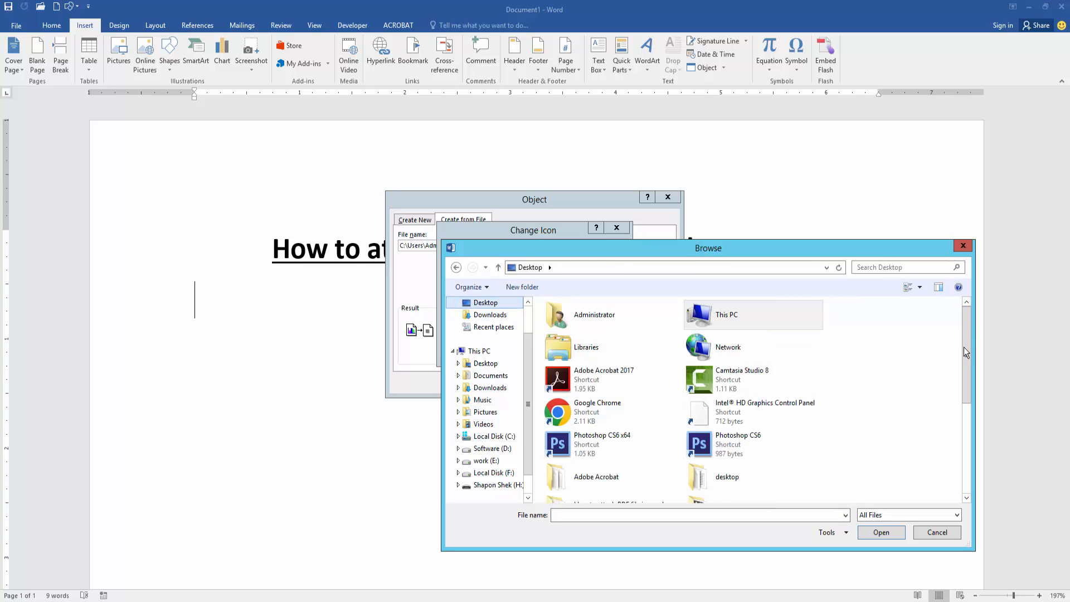
pyautogui.scroll(-3)
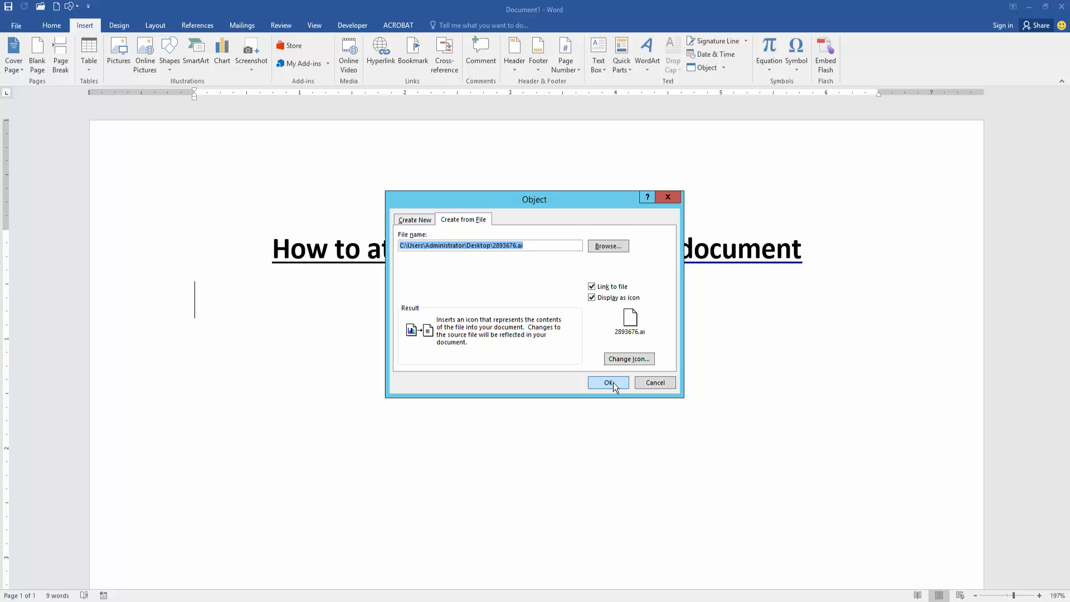
# Confirm the Object dialog to place the 2893676.ai icon below the title.
pyautogui.click(608, 383)
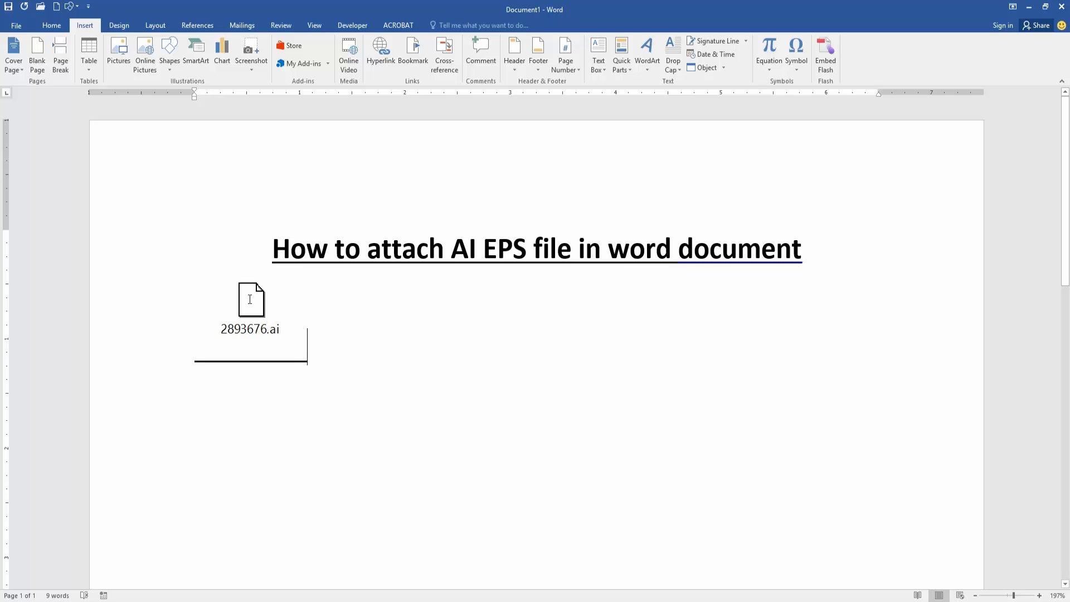
pyautogui.moveTo(334, 367)
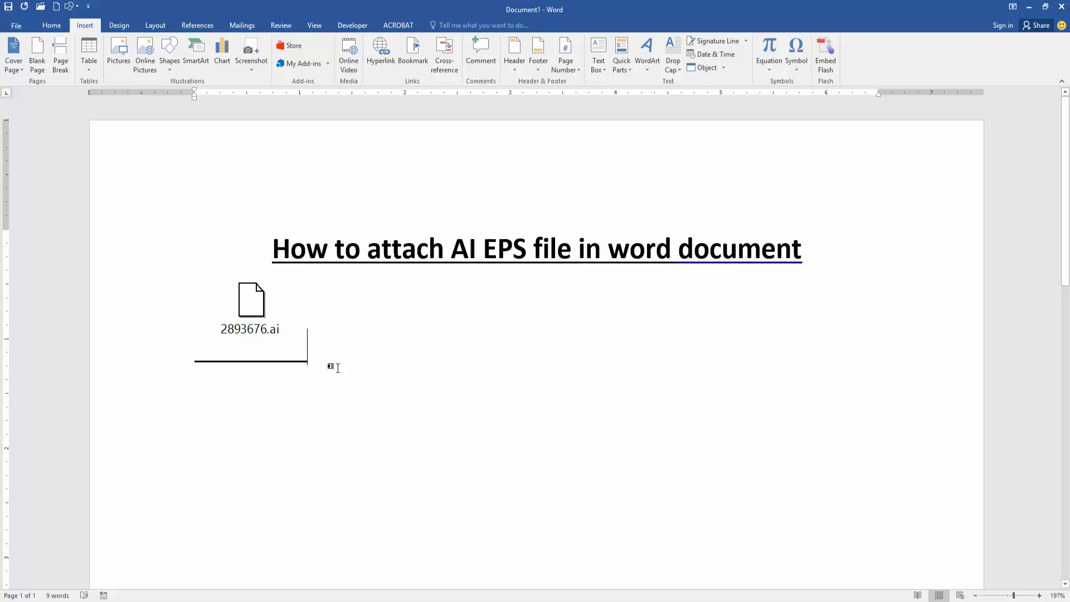